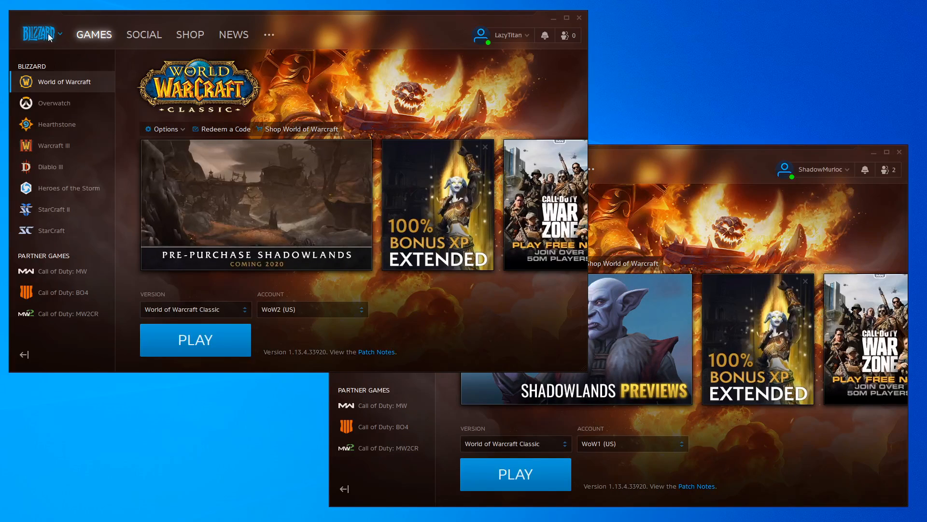
mouse_move(42, 34)
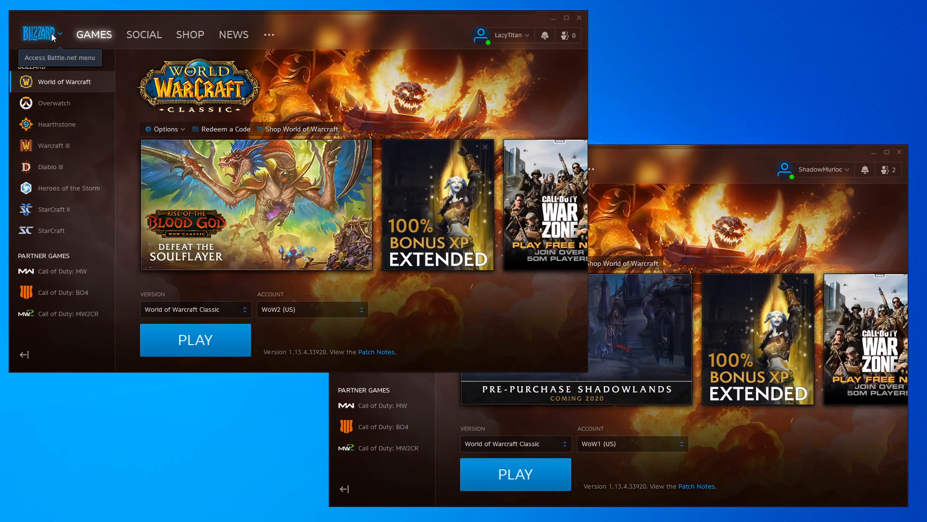
mouse_move(570, 131)
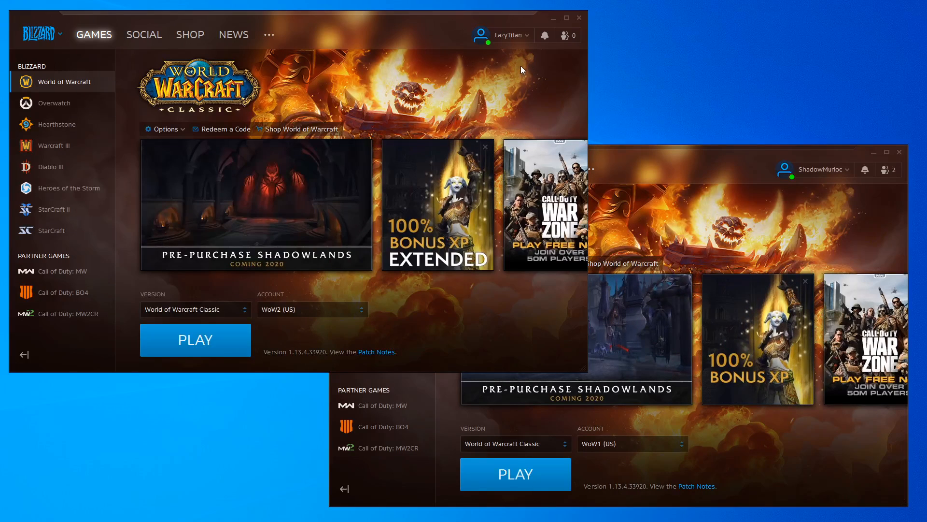
mouse_move(512, 35)
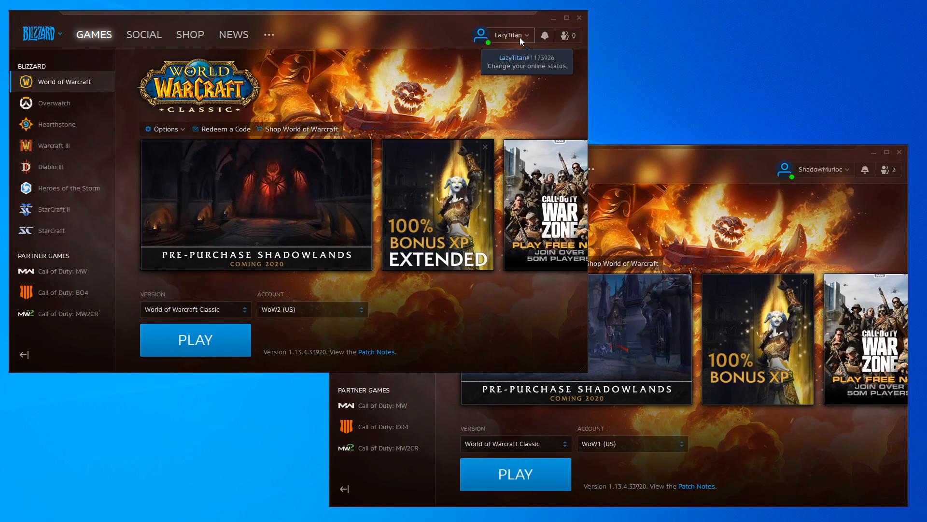
Step: Bring up the Blizzard Account Games & Subscriptions page listing the five WoW game accounts
click(511, 35)
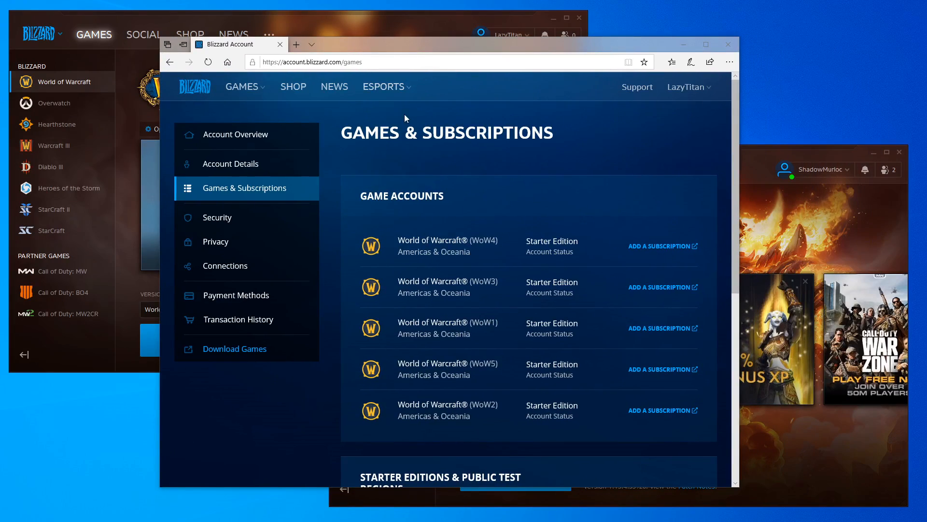
mouse_move(289, 164)
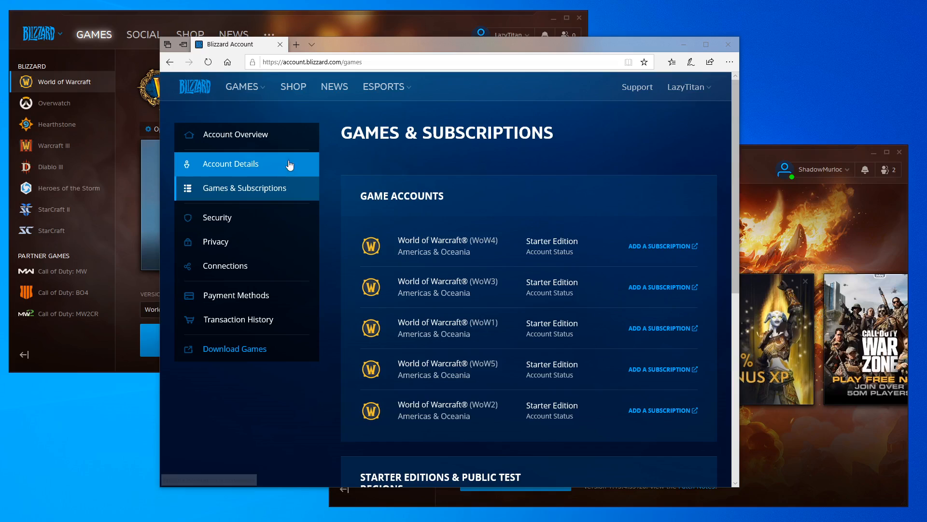
mouse_move(257, 167)
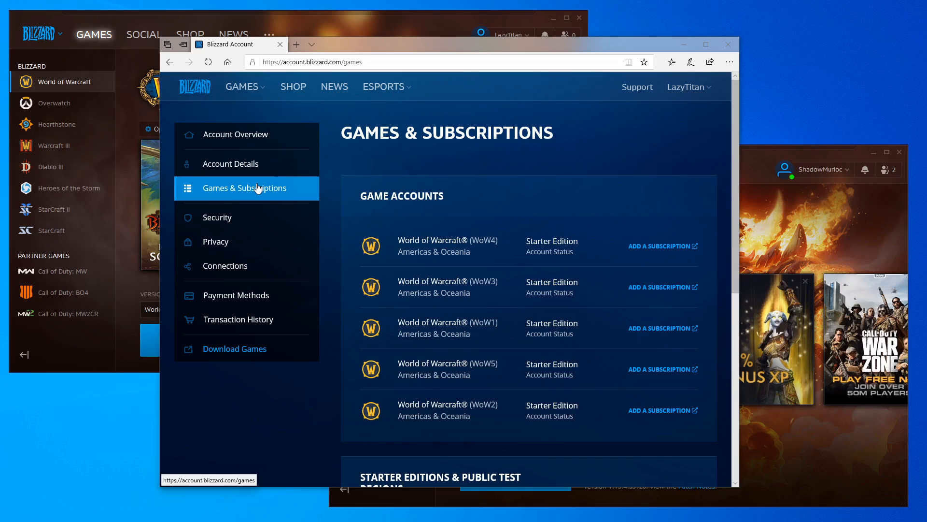
scroll(down, 3)
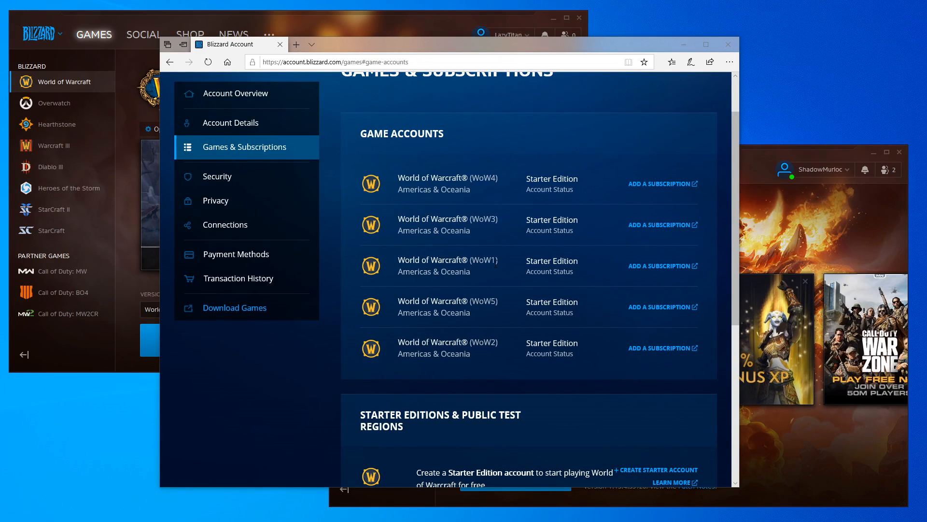
double_click(481, 260)
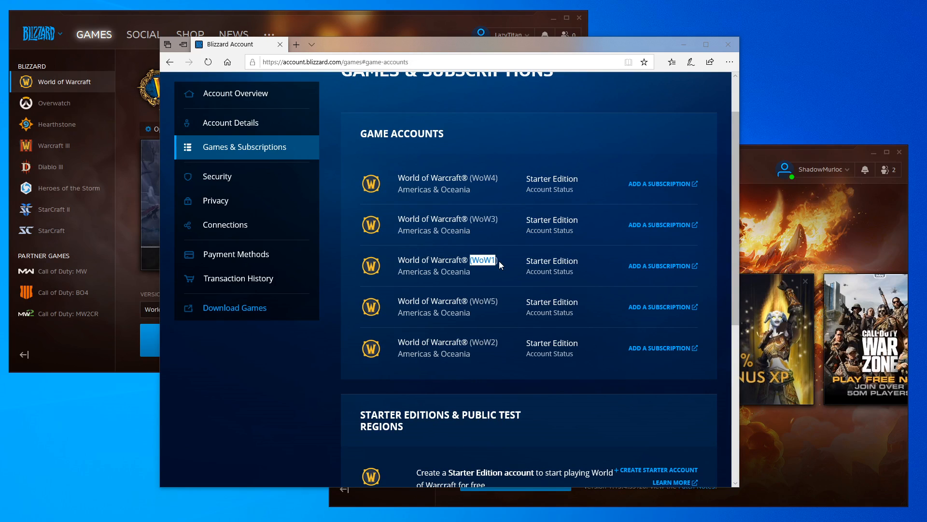
scroll(down, 3)
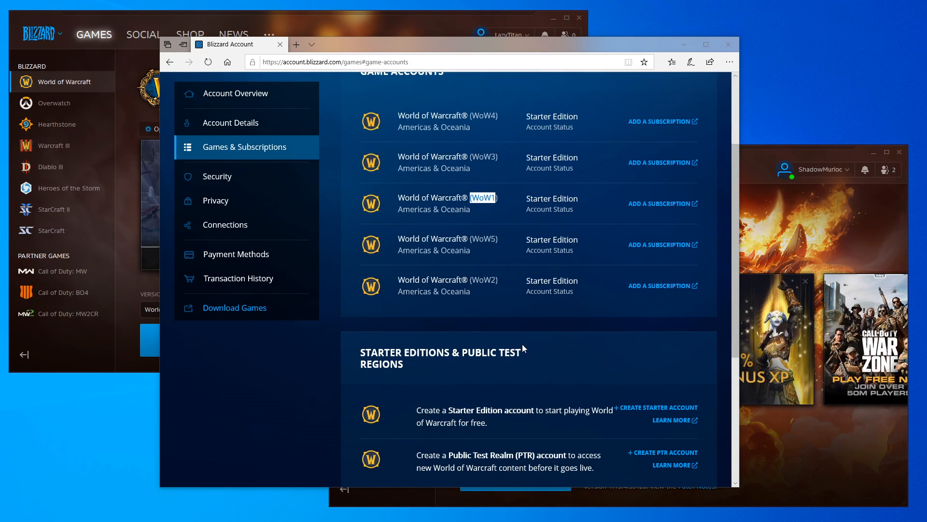
scroll(down, 3)
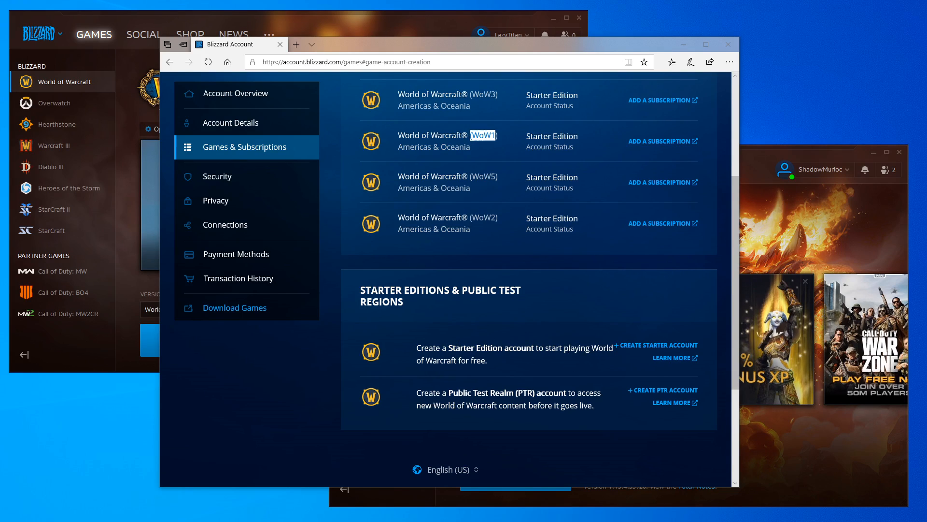
mouse_move(654, 344)
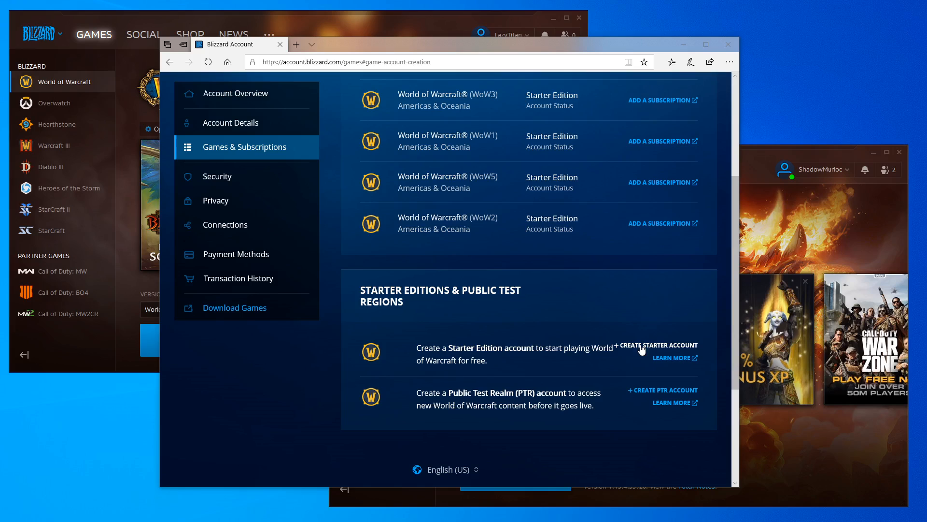
scroll(up, 3)
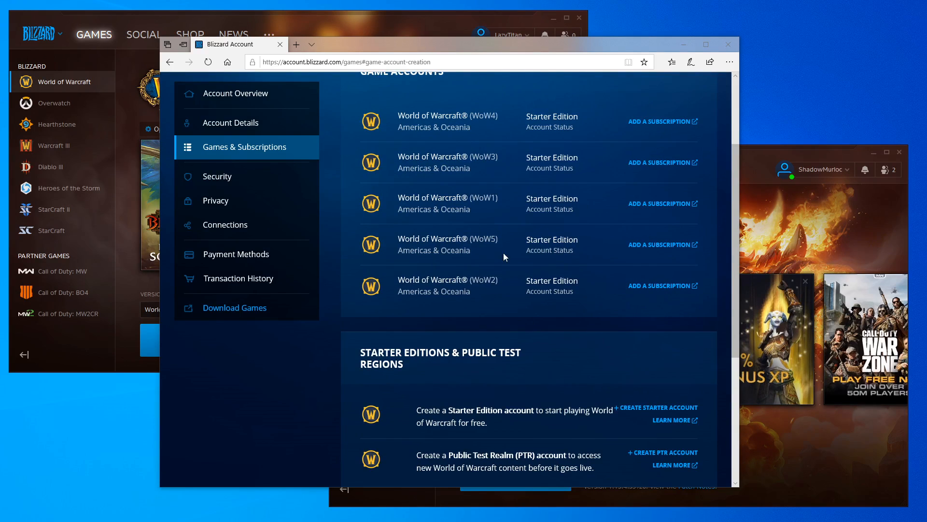
mouse_move(505, 230)
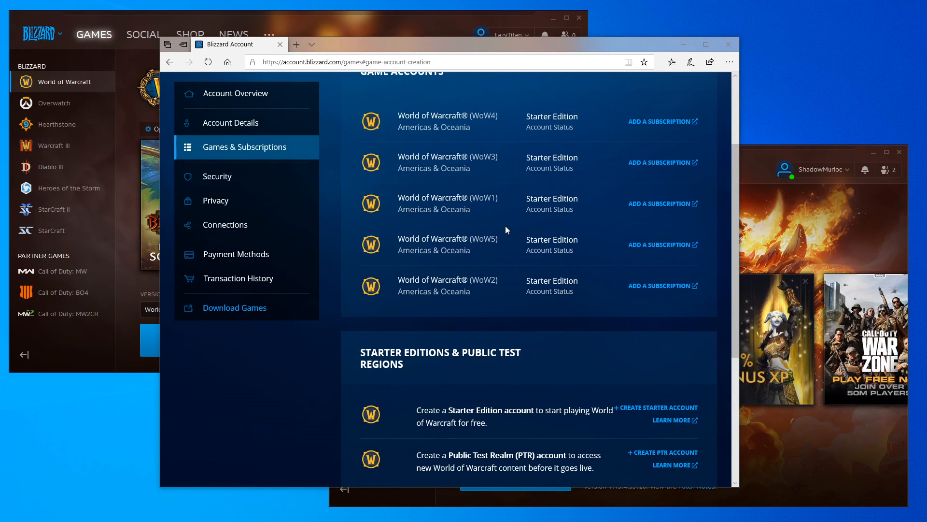
mouse_move(489, 203)
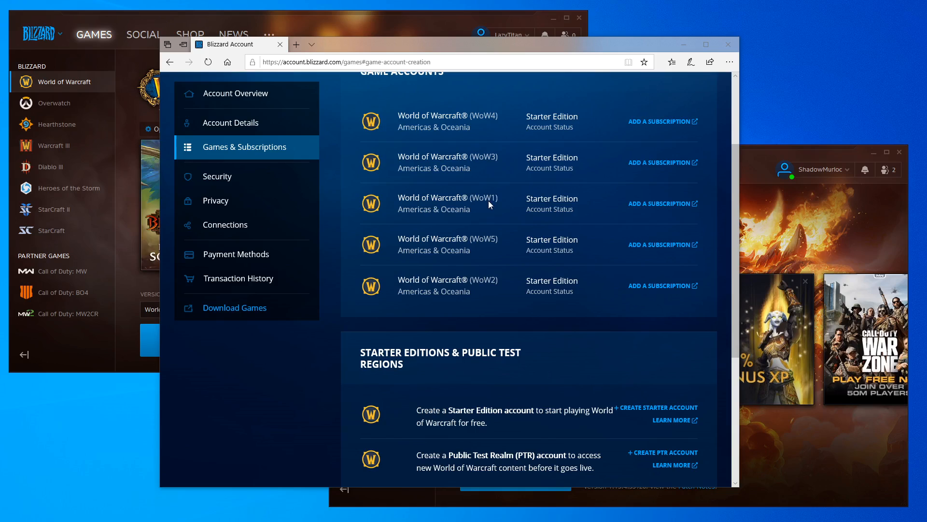
double_click(447, 198)
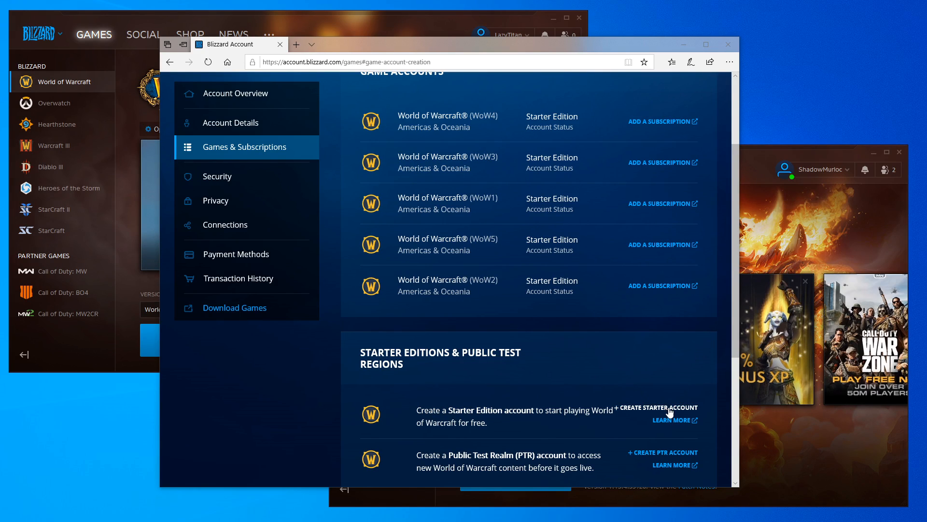
mouse_move(488, 136)
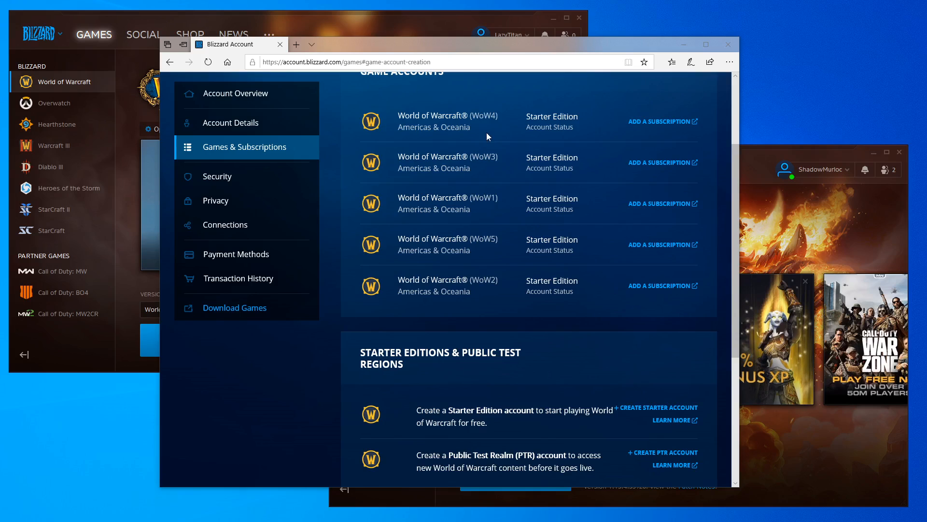
mouse_move(520, 220)
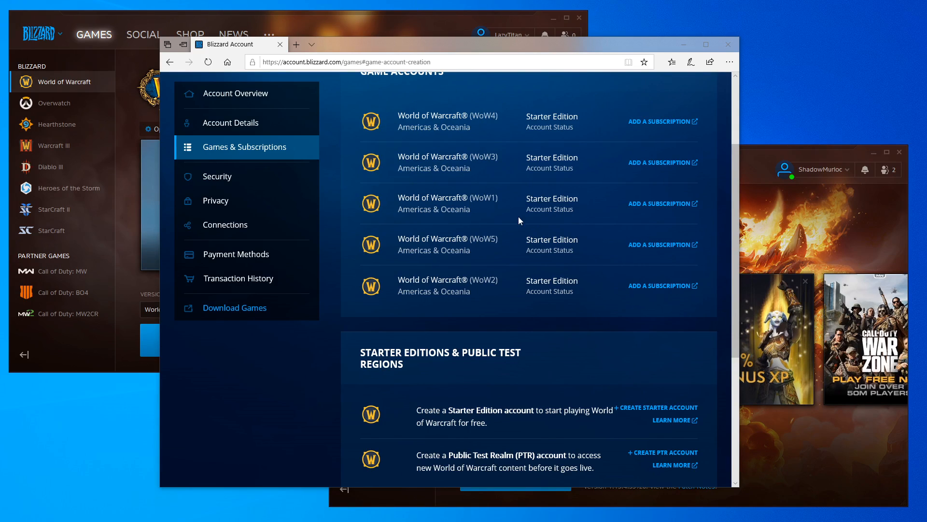
mouse_move(474, 141)
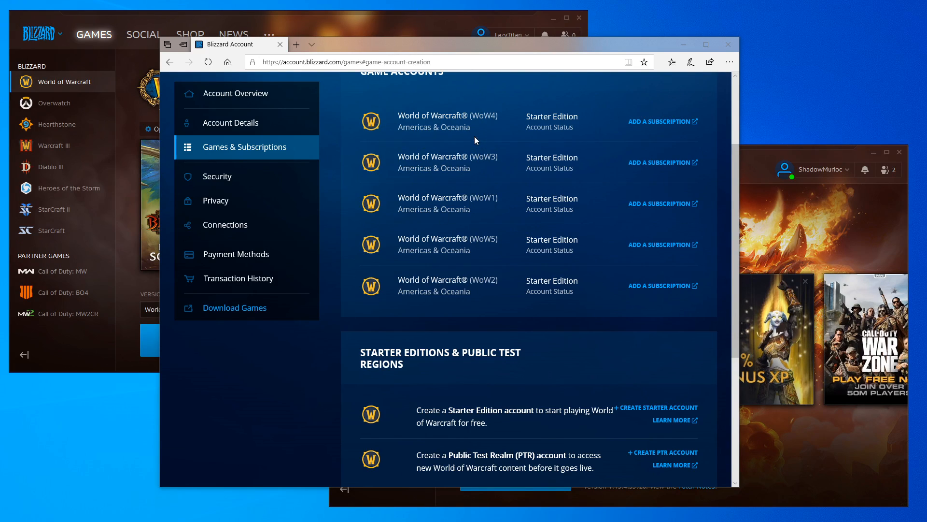
mouse_move(484, 211)
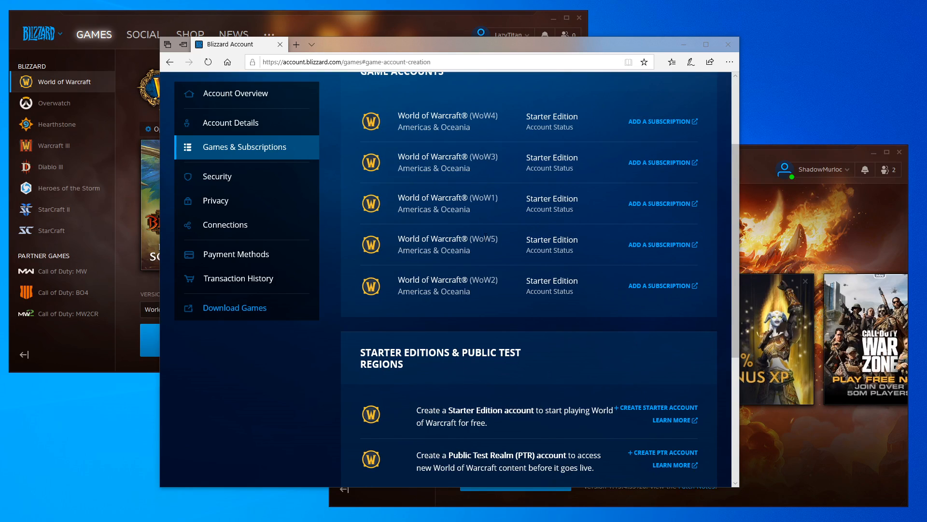
double_click(480, 115)
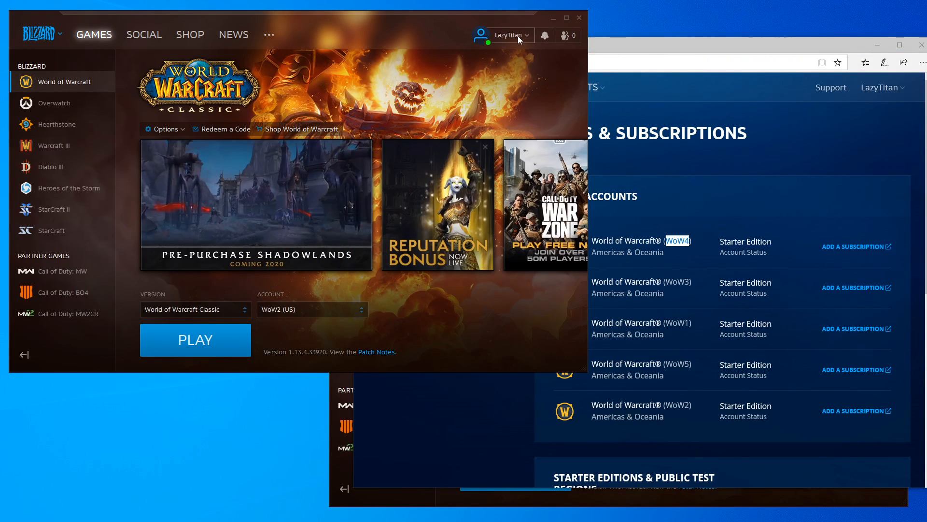
Step: Switch window focus so the Battle.net clients and account page are arranged in view
click(313, 309)
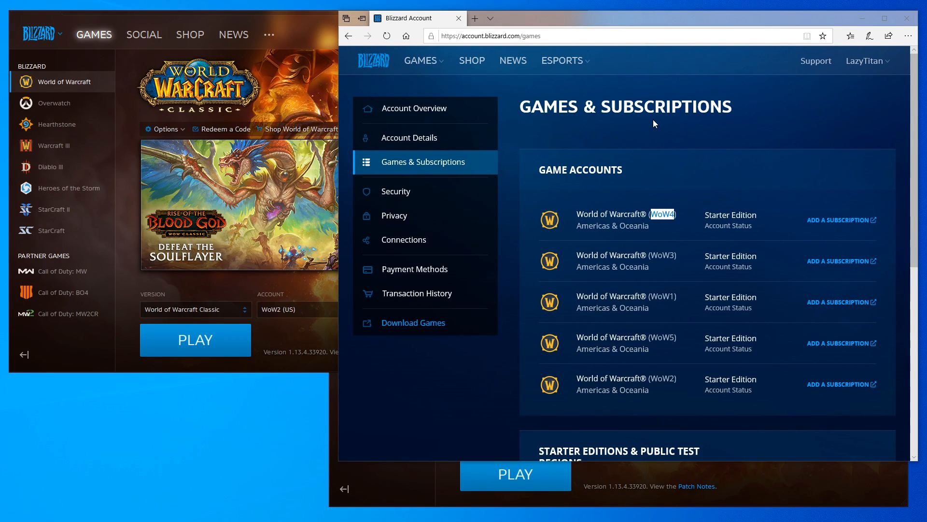
mouse_move(354, 159)
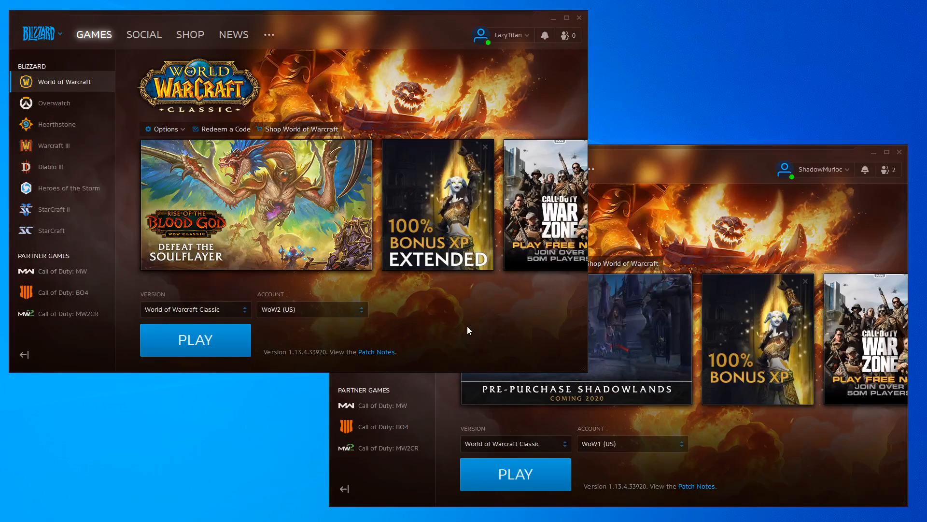
mouse_move(47, 38)
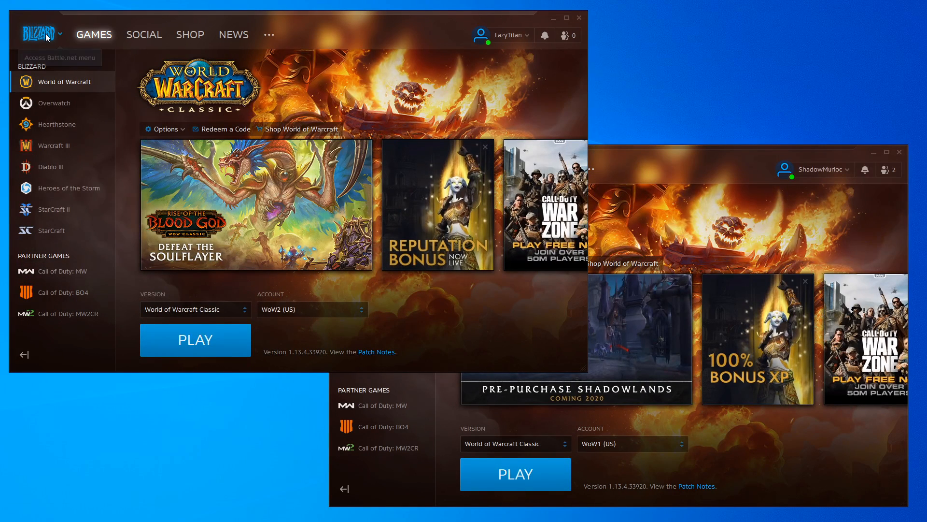
Step: Enable 'Allow multiple instances of Battle.net' in Settings and return to the games page
click(41, 33)
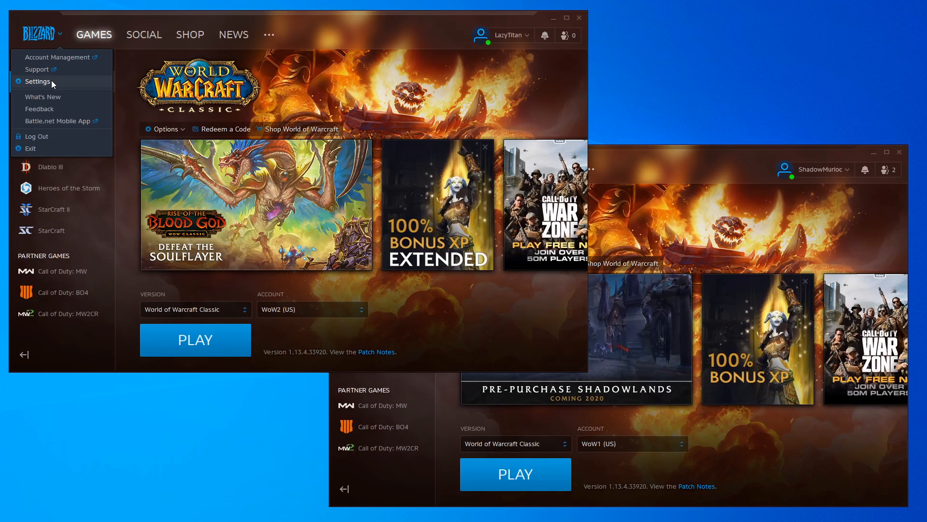
click(38, 81)
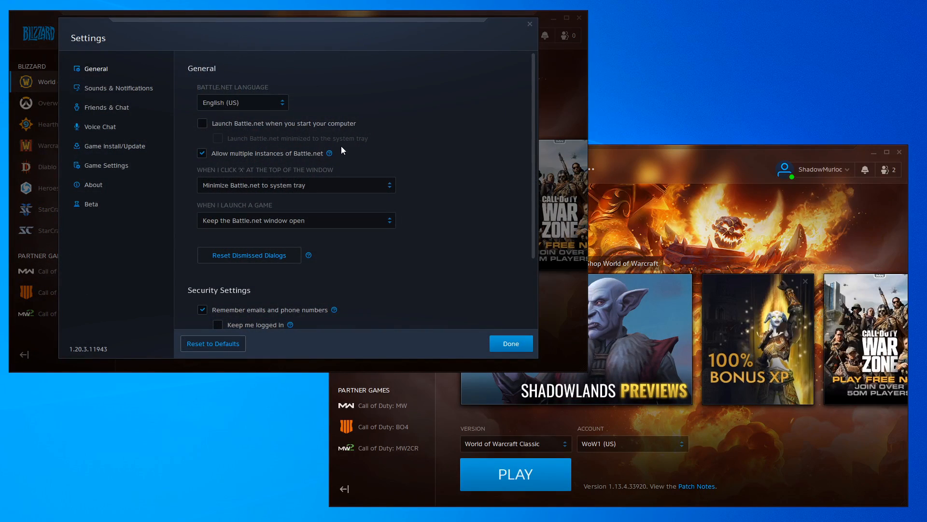
mouse_move(93, 38)
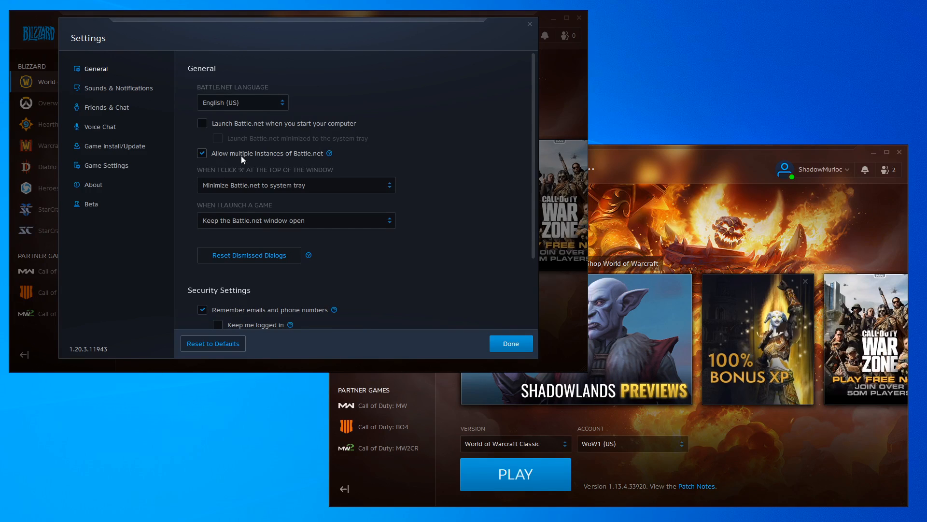
click(202, 154)
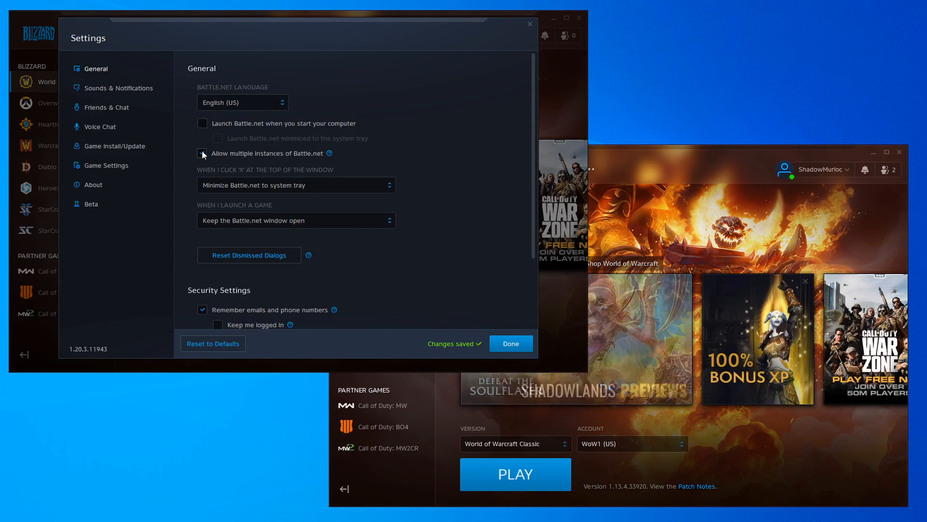
click(202, 154)
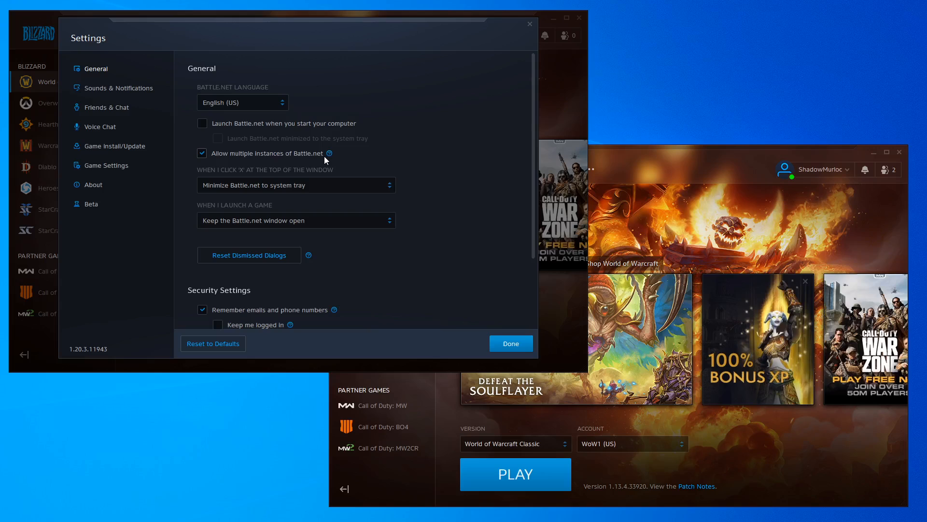
mouse_move(330, 153)
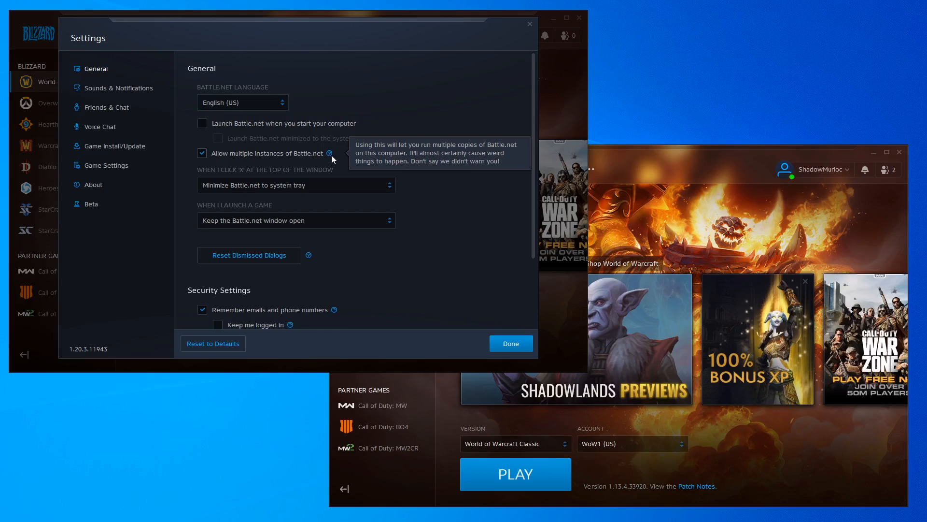
mouse_move(125, 161)
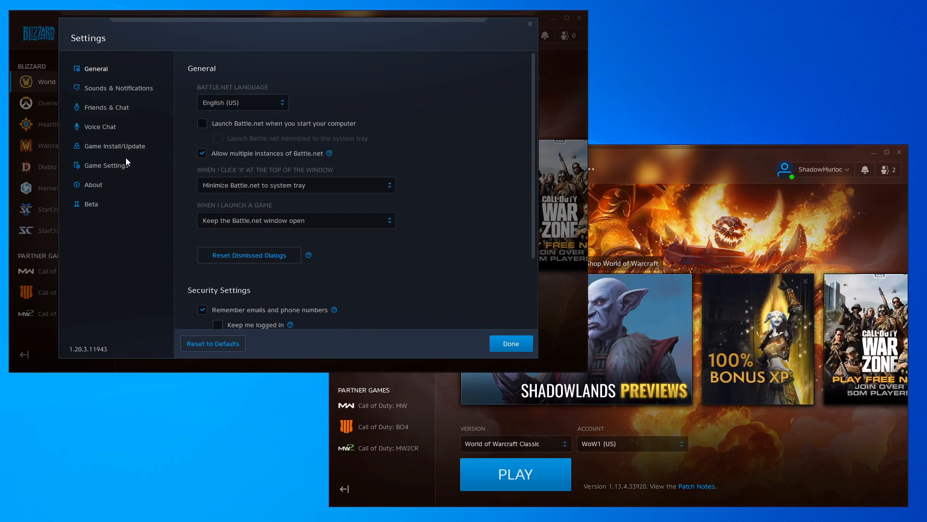
mouse_move(117, 155)
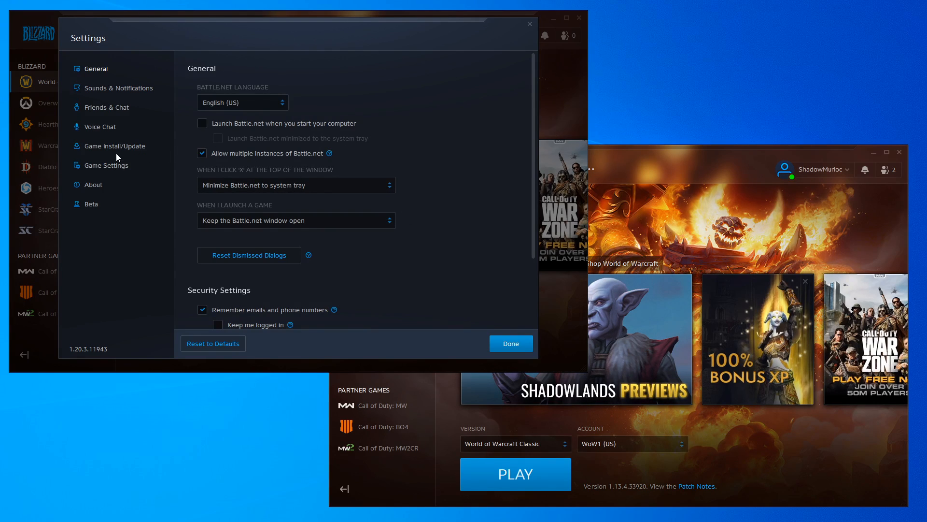
mouse_move(475, 319)
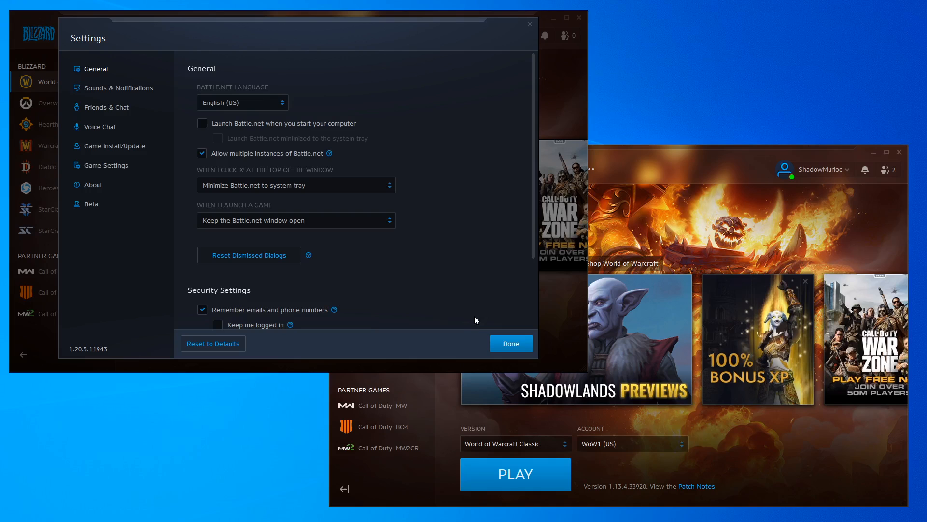
mouse_move(200, 162)
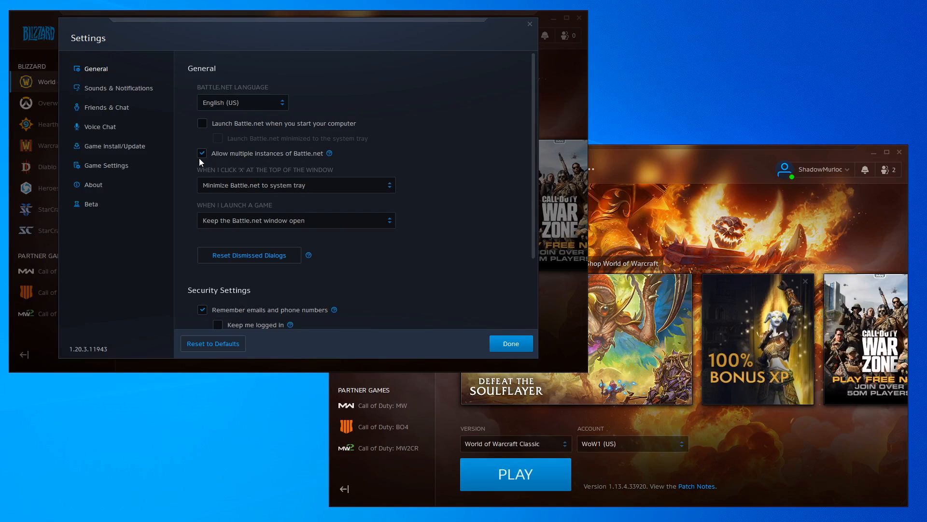
click(510, 343)
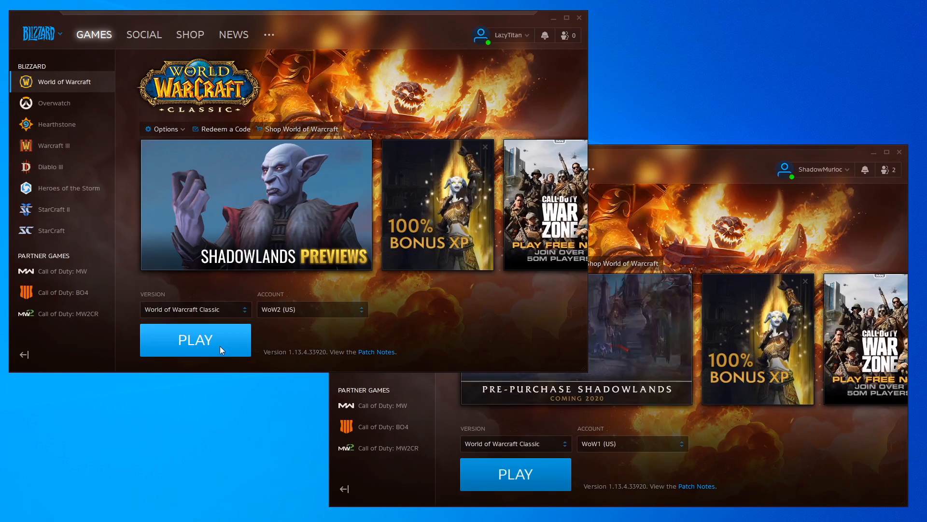
Step: Launch two World of Warcraft Classic instances, dismissing the game-time-required message
click(195, 339)
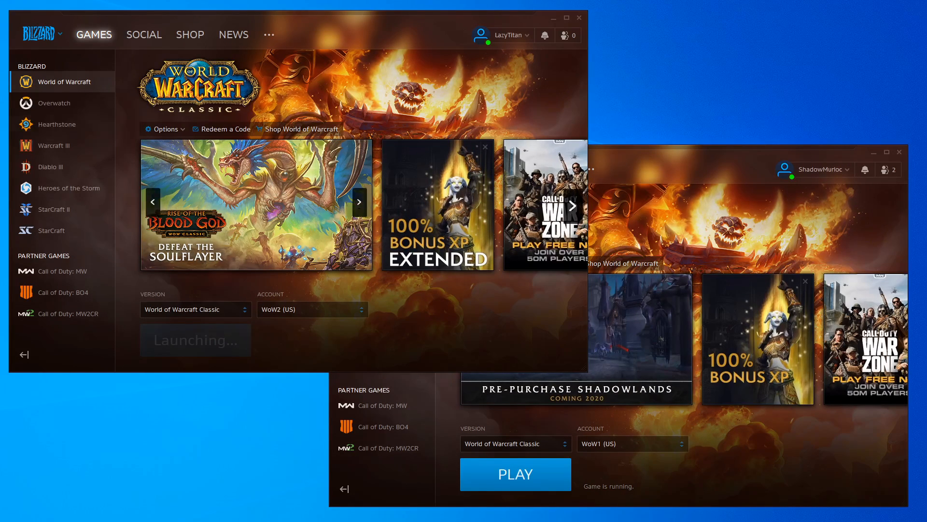
click(514, 474)
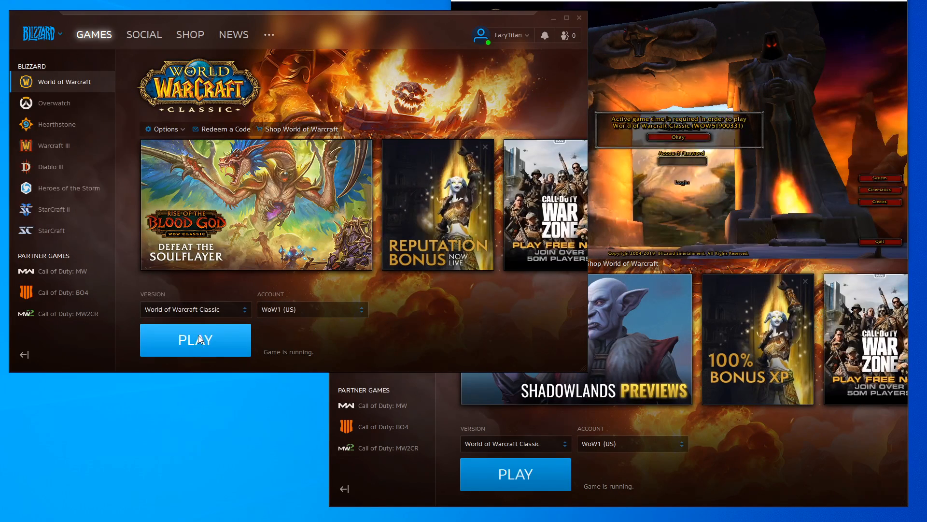
click(196, 340)
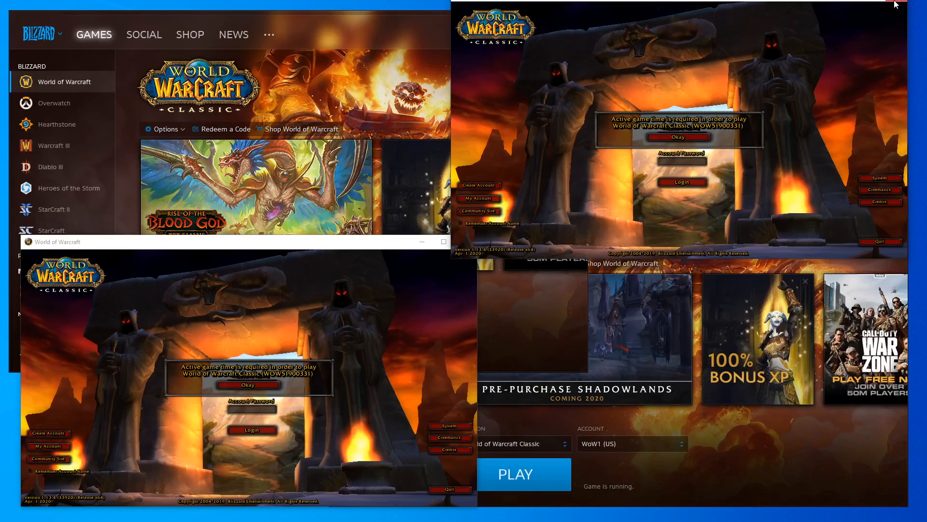
click(678, 136)
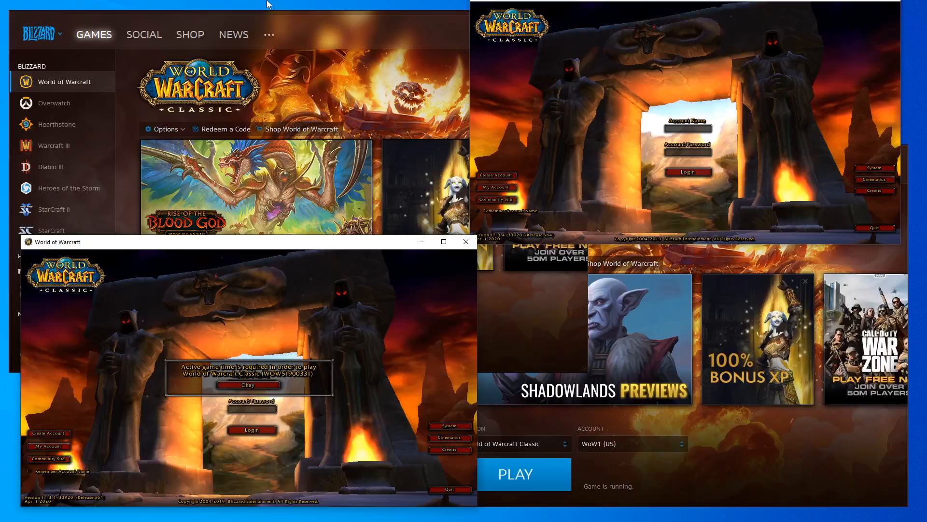
mouse_move(465, 242)
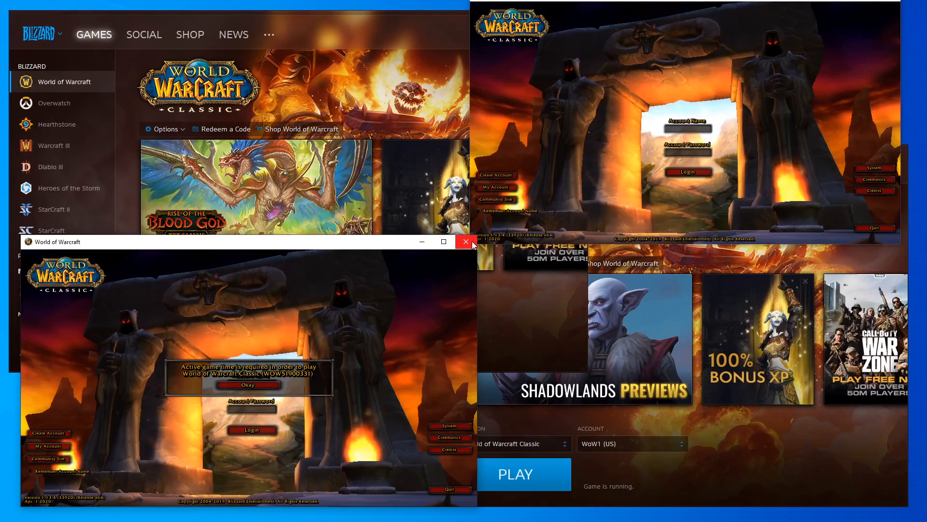
Step: Close the World of Warcraft Classic game window, leaving both clients on WoW1 (US)
click(464, 242)
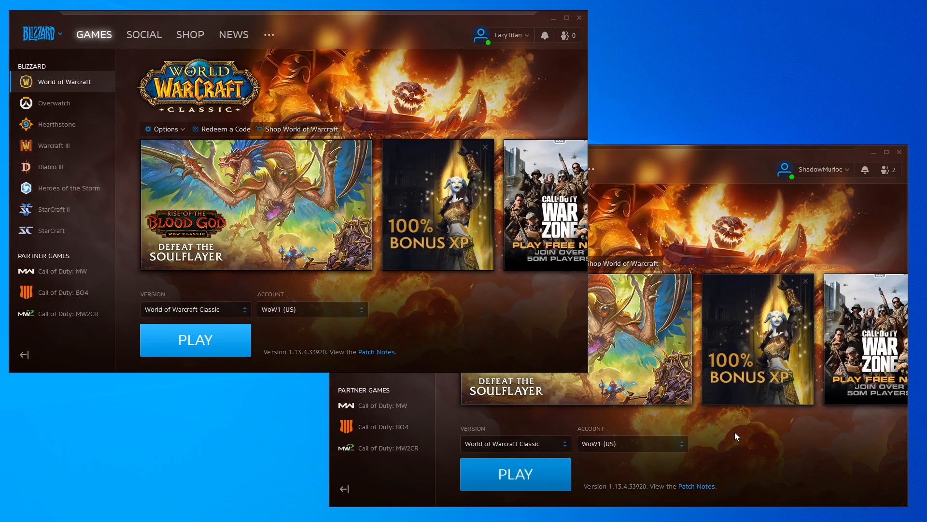
mouse_move(712, 416)
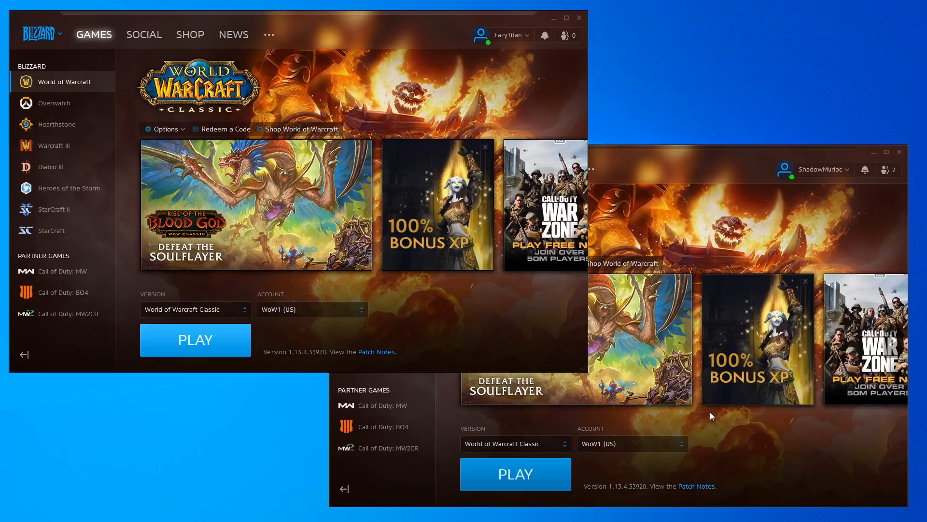
Step: Set the second client's version to retail World of Warcraft and launch it
click(514, 443)
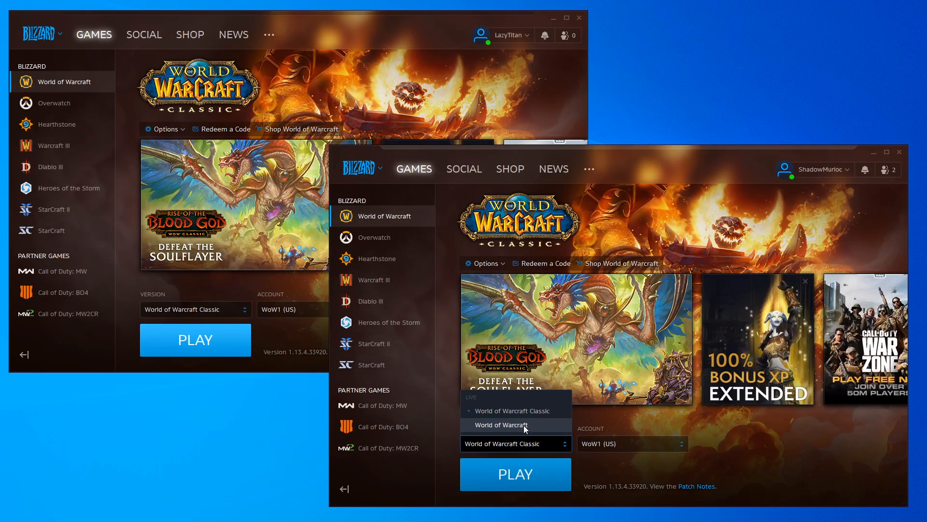
click(509, 425)
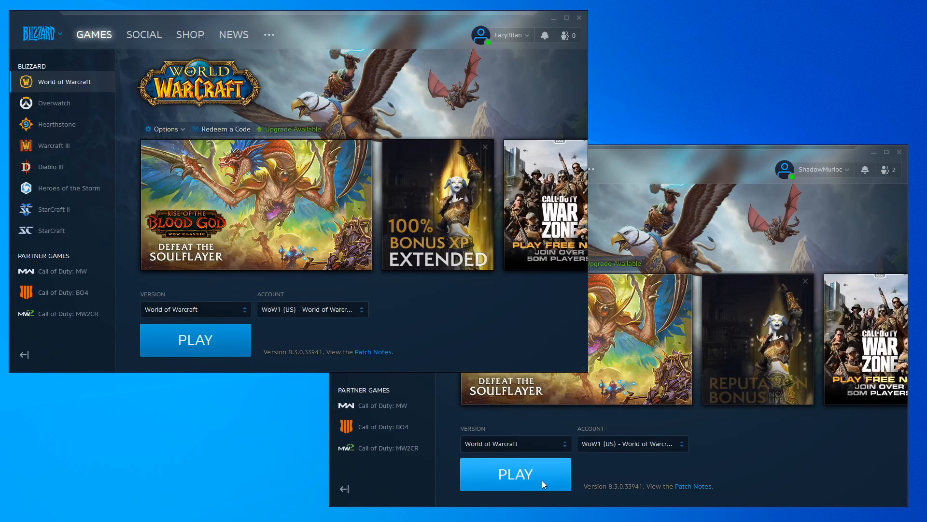
click(515, 474)
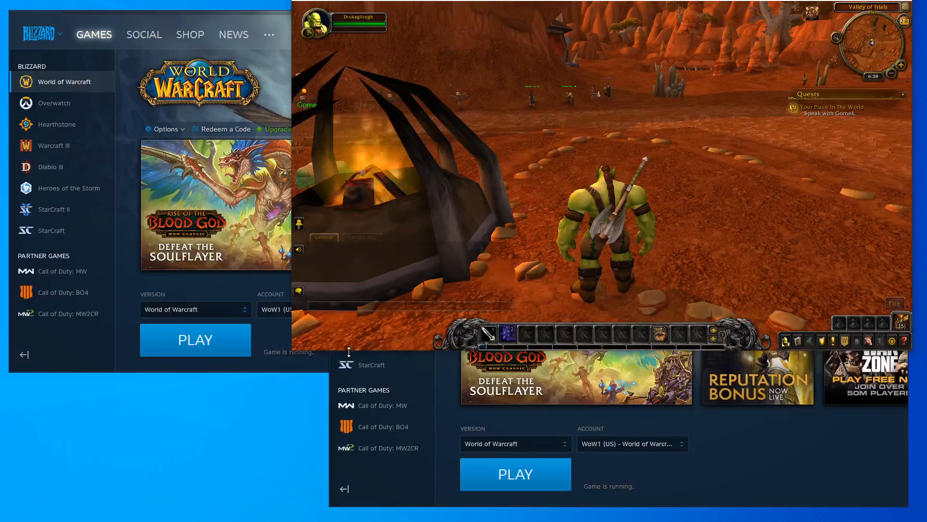
mouse_move(300, 224)
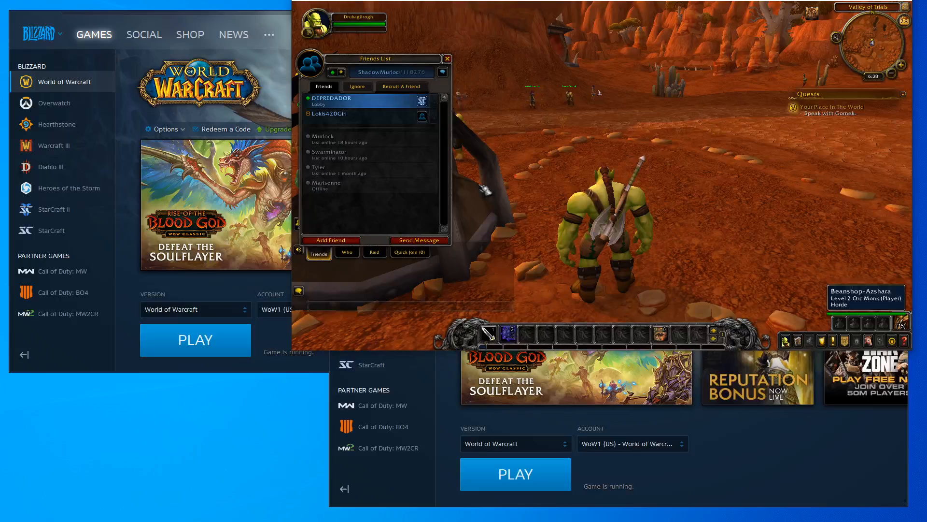
Step: Copy the invitation link from the in-game Recruit A Friend panel
click(356, 86)
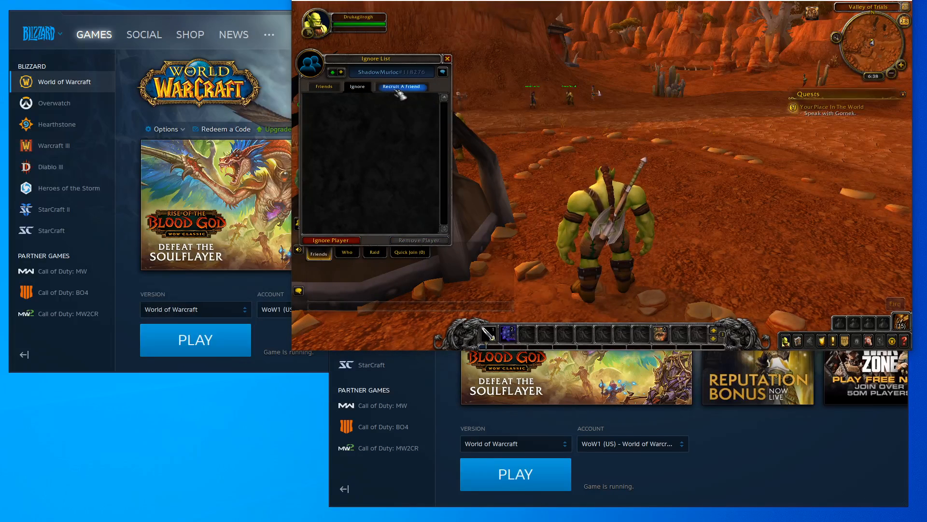
click(401, 86)
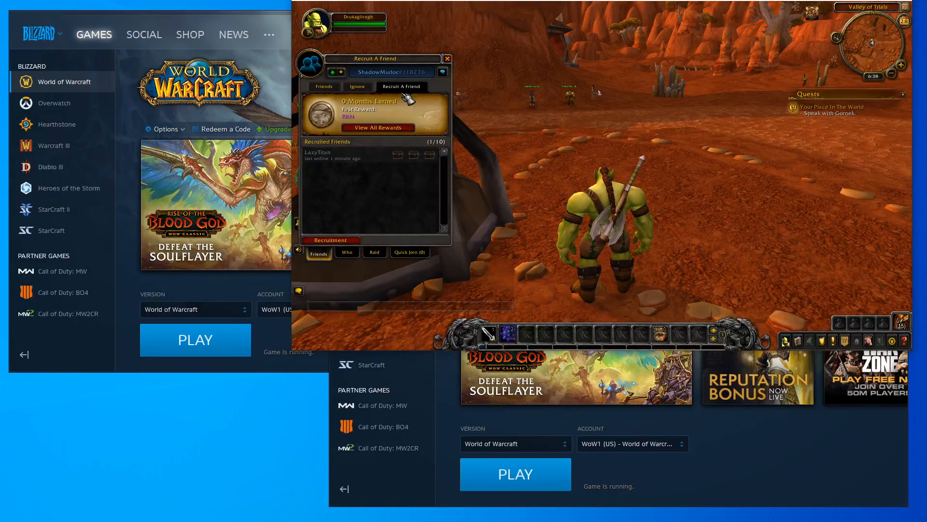
click(330, 240)
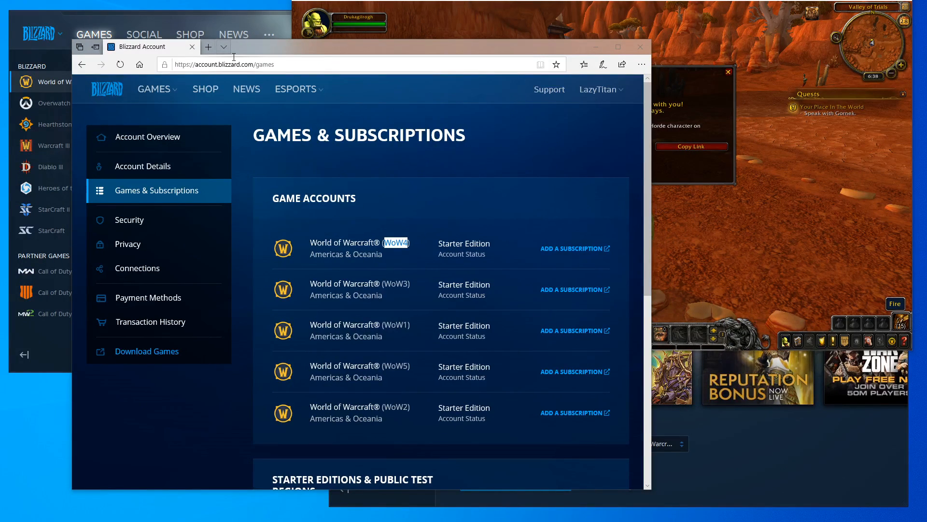
click(208, 46)
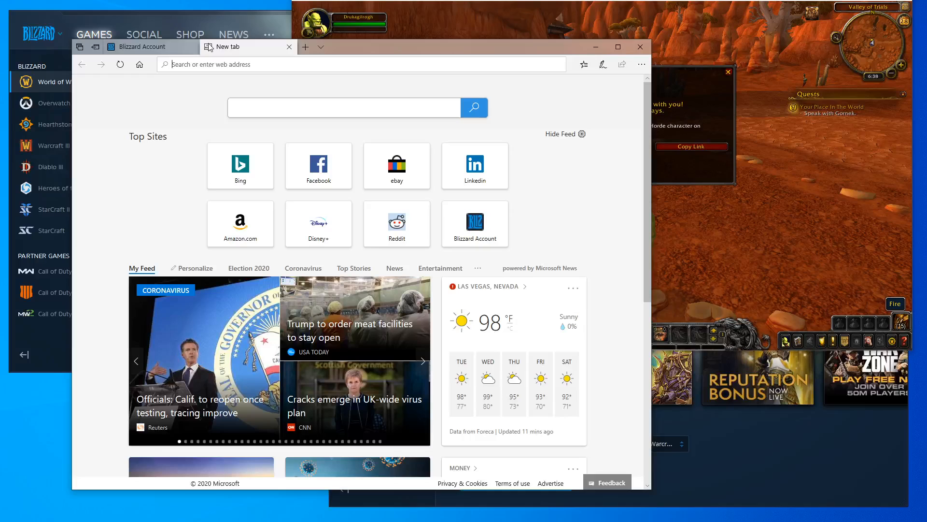
text(https://battle.net/recruit/W2MKK766Z5)
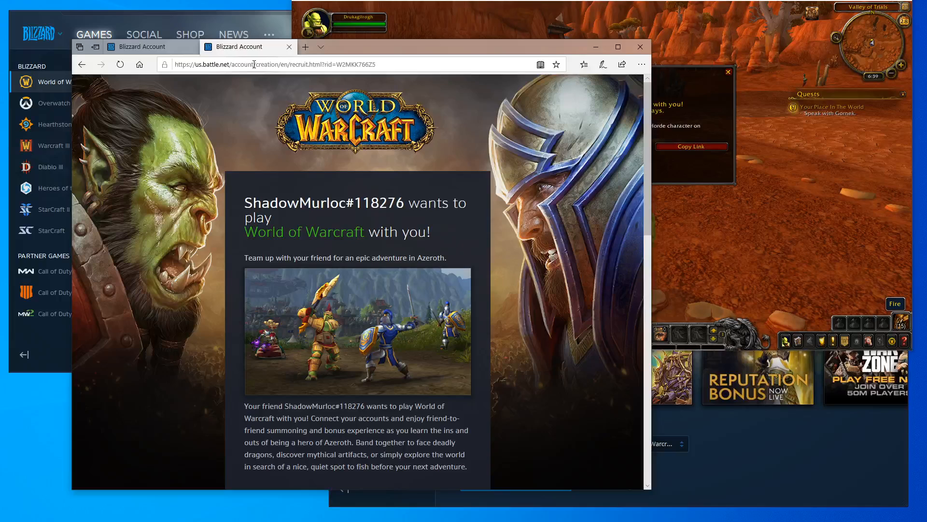
mouse_move(365, 223)
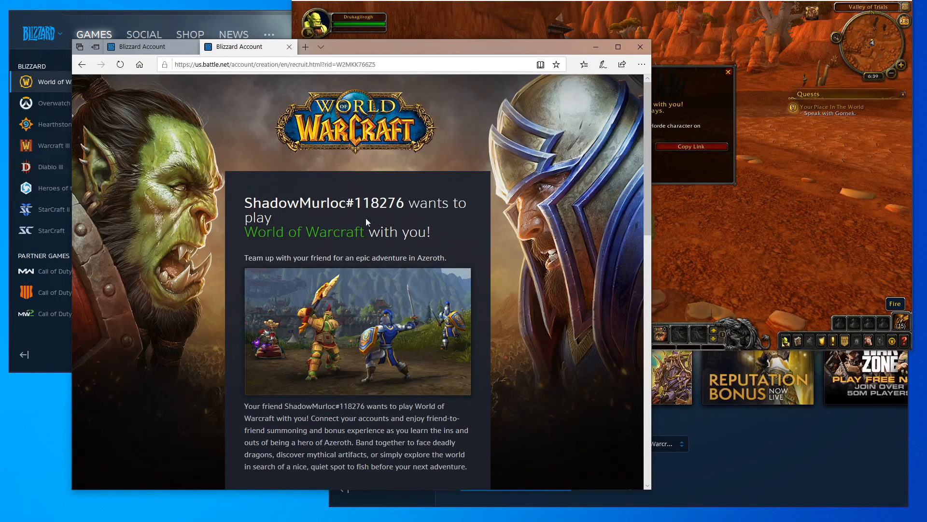
mouse_move(443, 290)
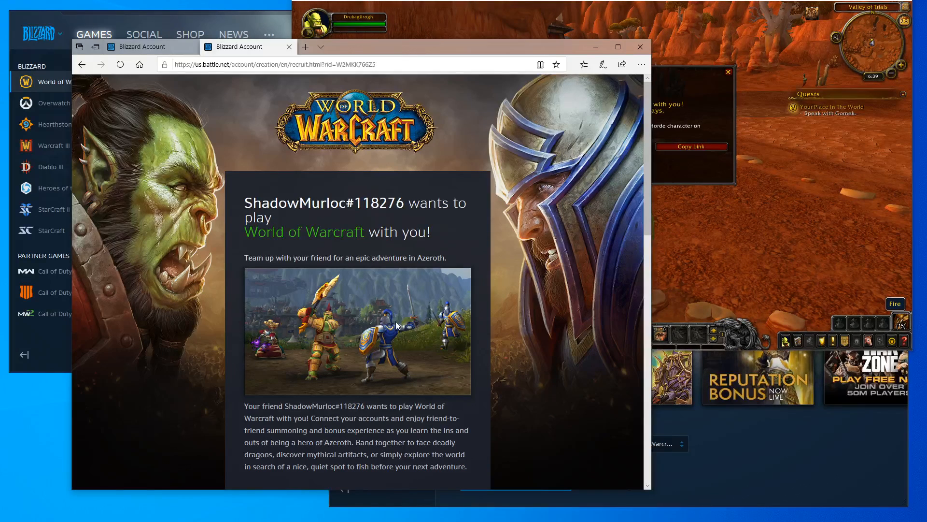
Step: Select WoW2 (US) for the recruit invitation, then close the browser and all its tabs
scroll(down, 3)
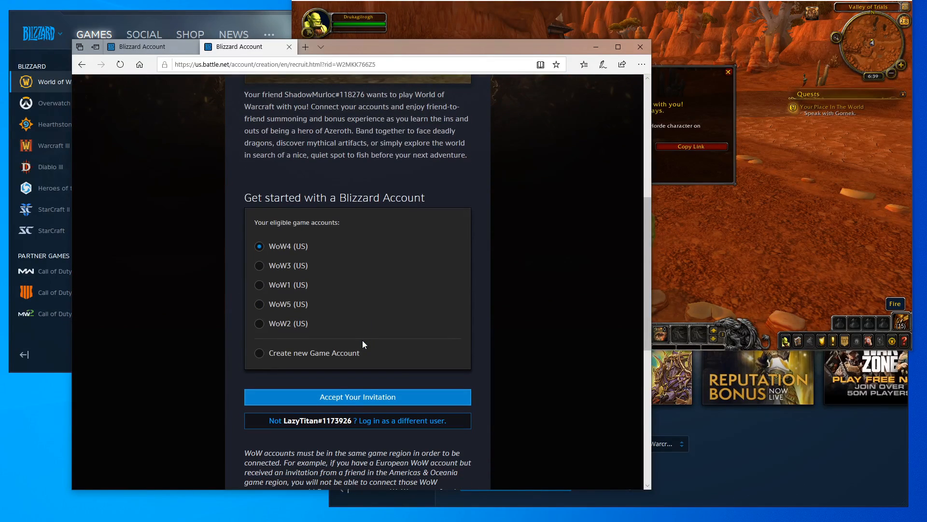
mouse_move(334, 337)
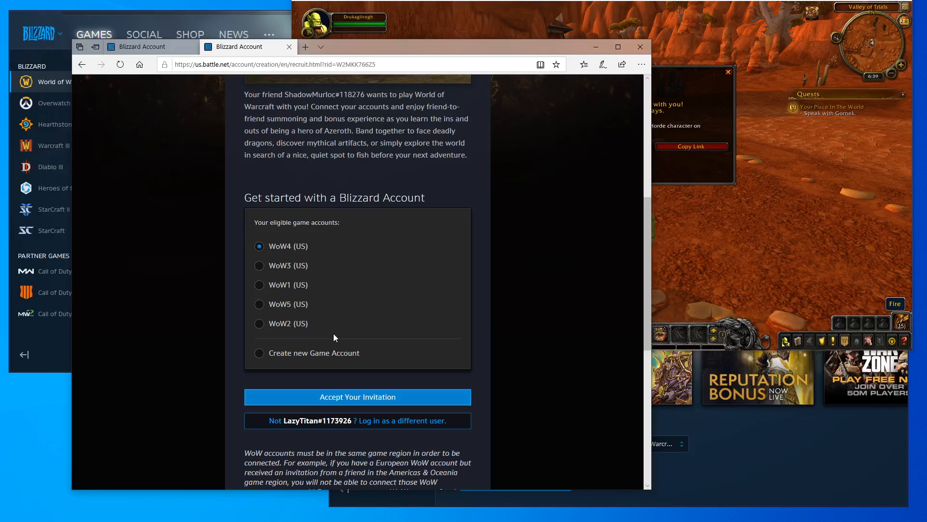
mouse_move(278, 289)
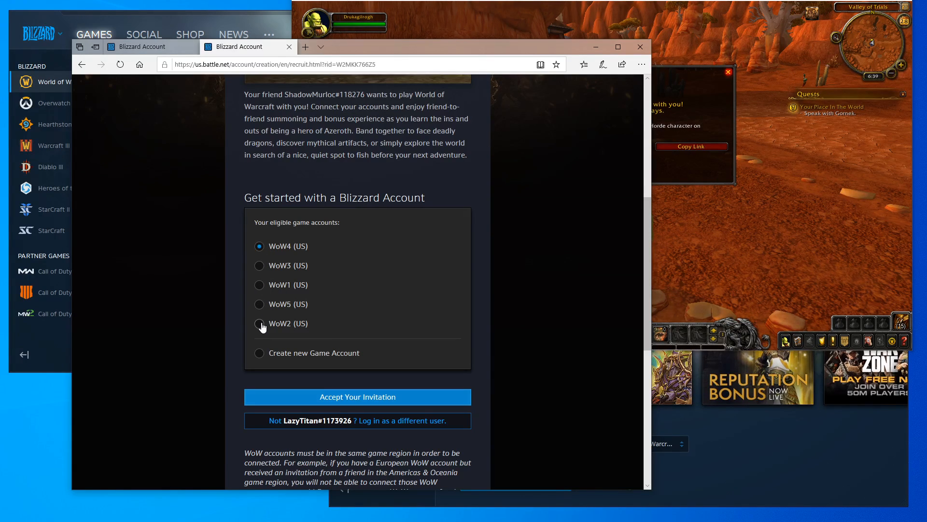
click(258, 323)
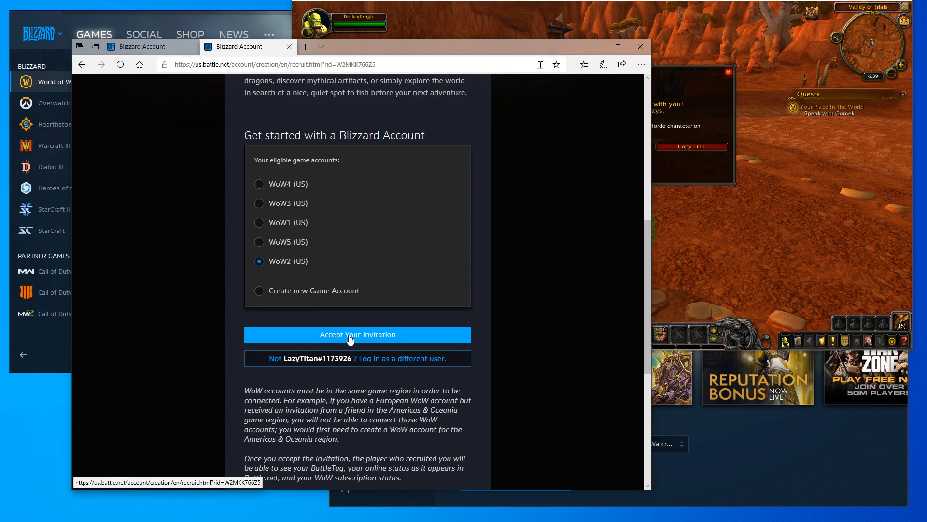
mouse_move(389, 293)
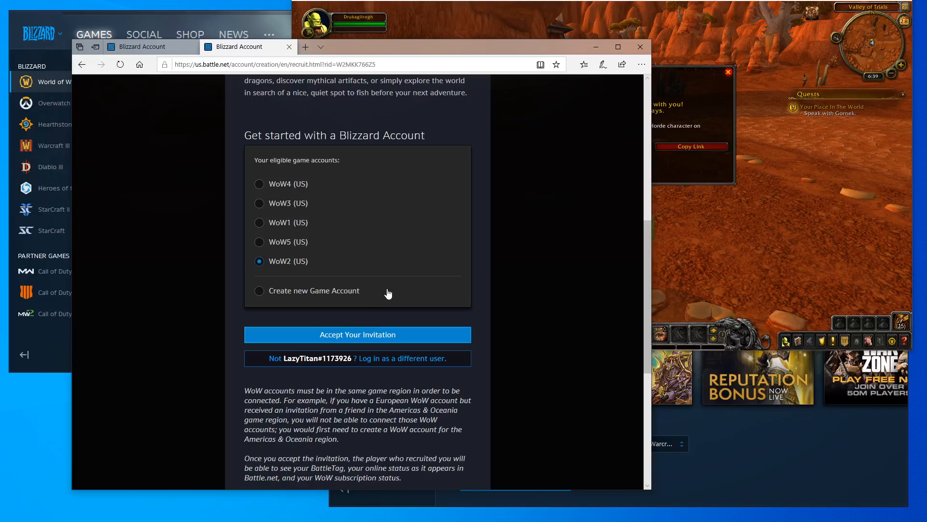
mouse_move(381, 196)
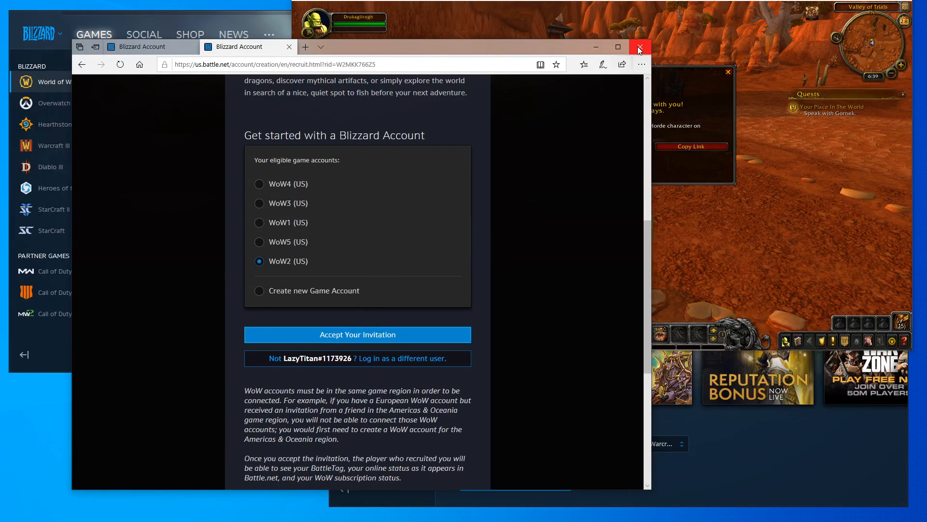
mouse_move(640, 48)
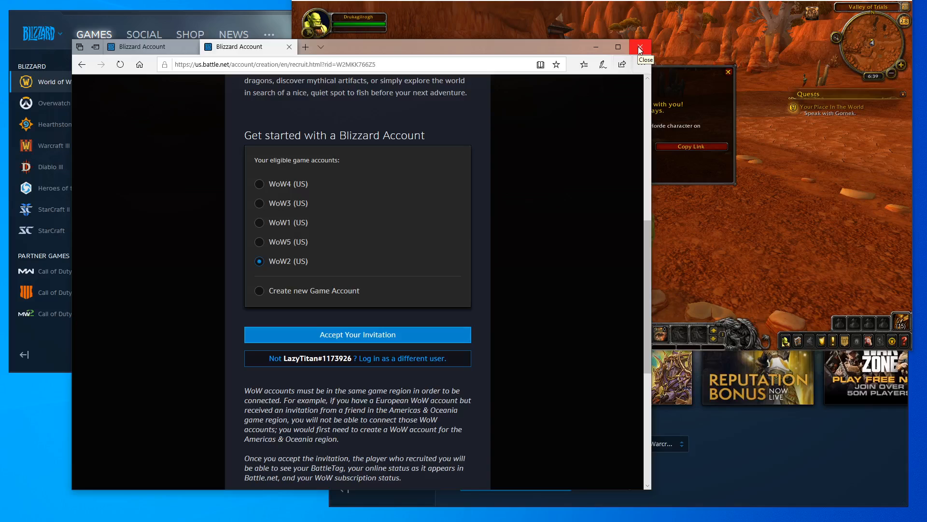
click(639, 48)
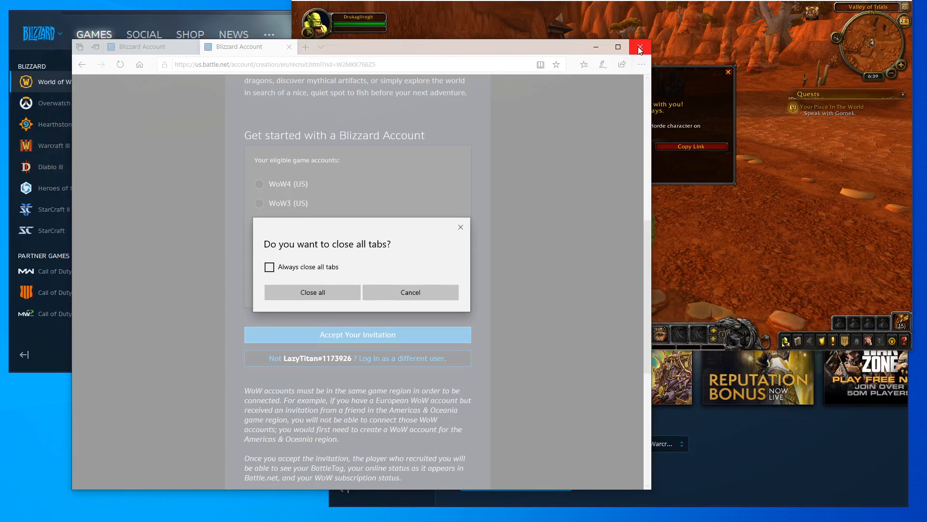
click(410, 291)
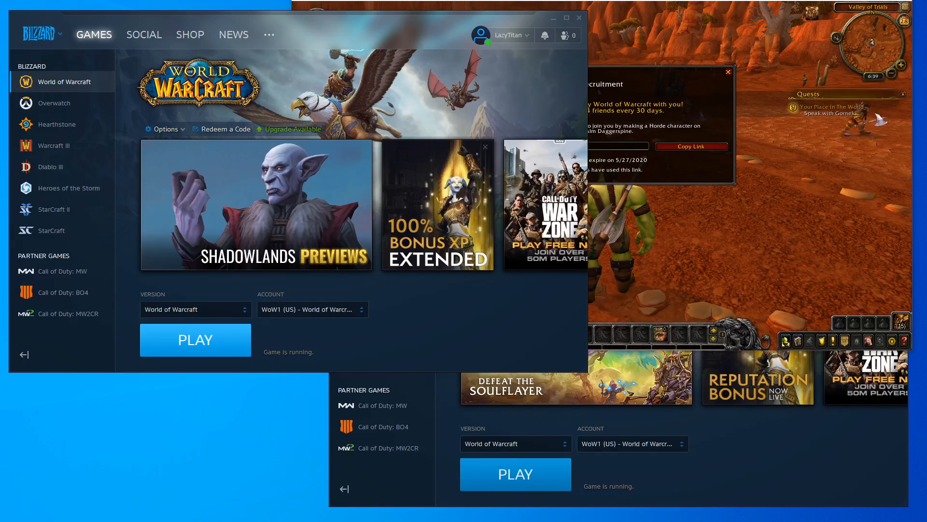
Step: Launch World of Warcraft from the second client signed in as ShadowMurloc
click(195, 339)
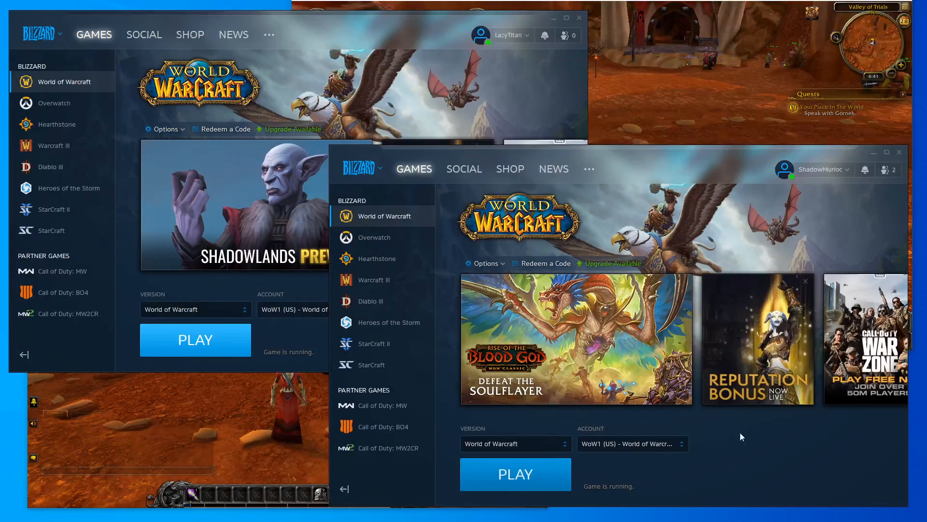
mouse_move(620, 279)
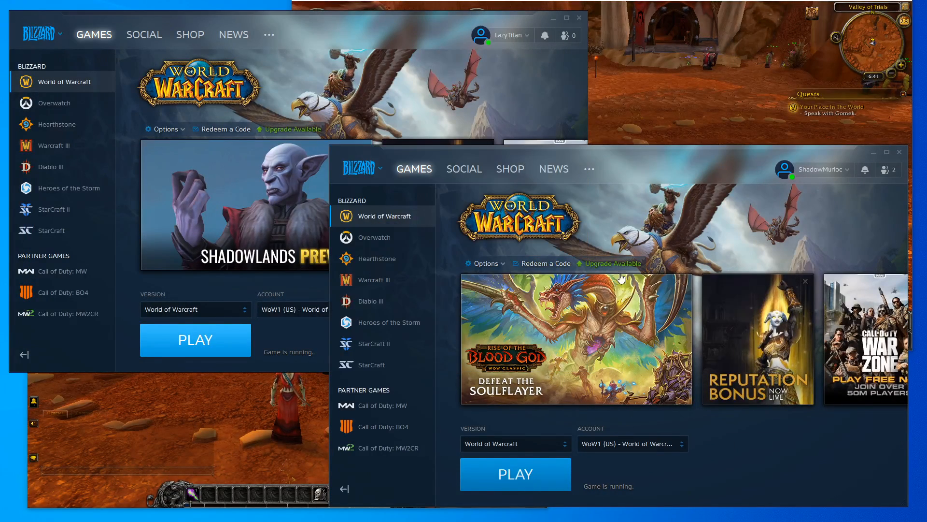
Step: Expand the ShadowMurloc client's WoW game account dropdown listing WoW1 through WoW8, keeping WoW1 (US) selected
click(335, 17)
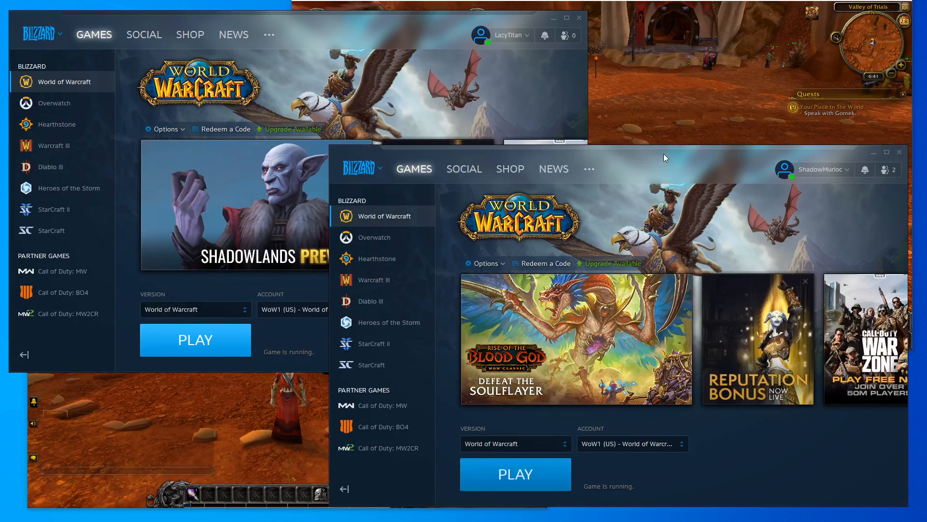
mouse_move(414, 67)
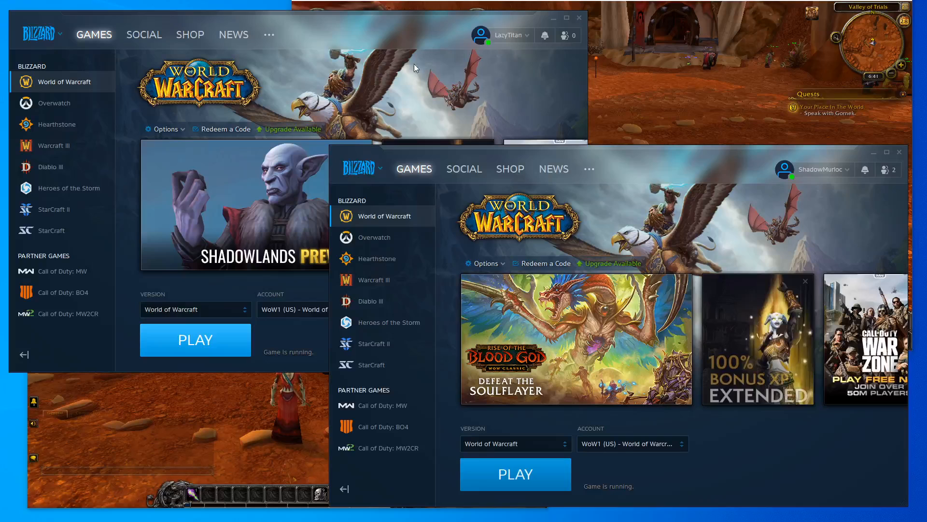
click(360, 31)
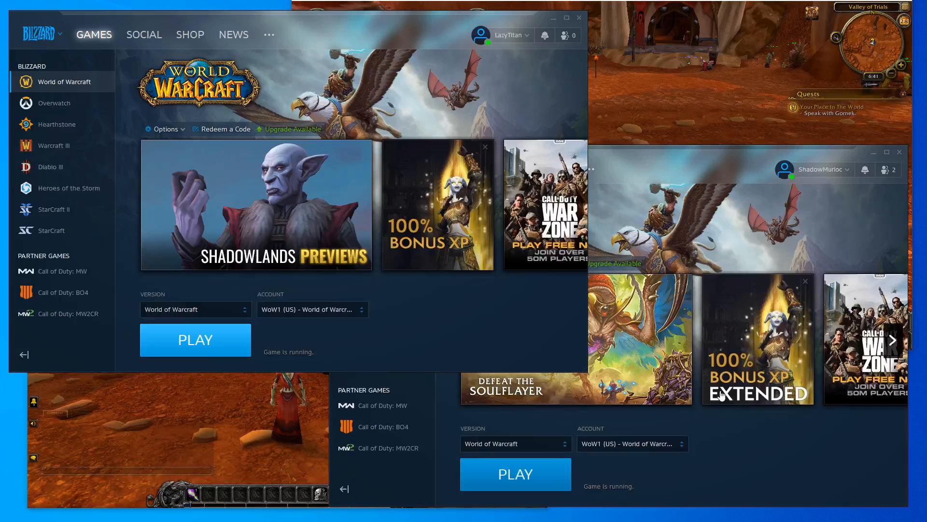
click(632, 444)
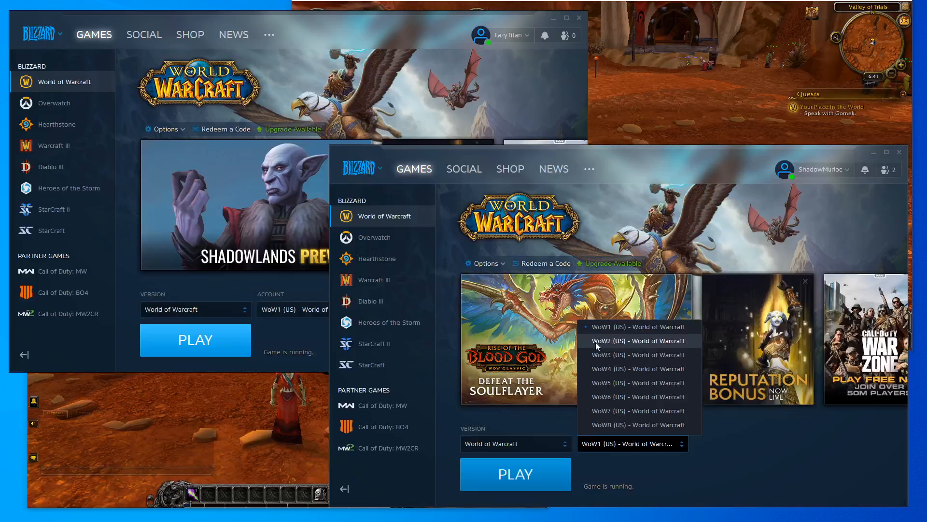
mouse_move(603, 382)
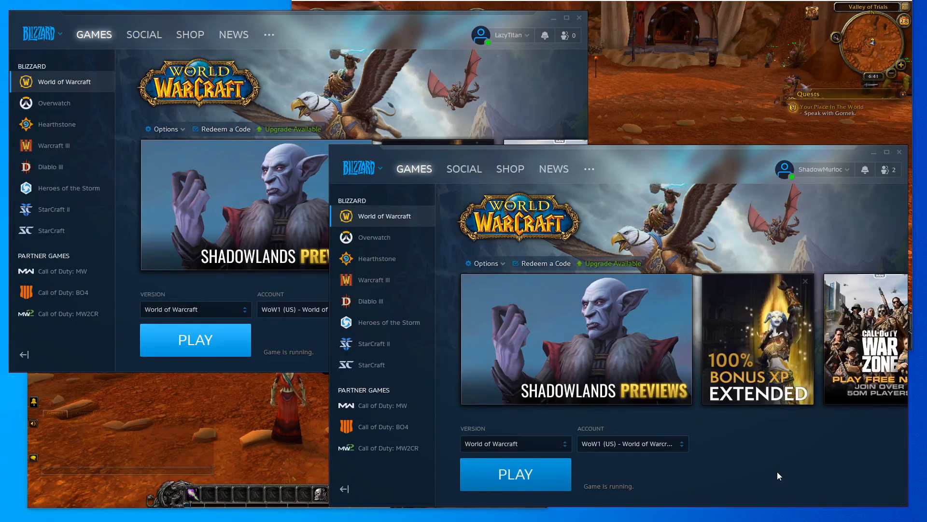
click(630, 443)
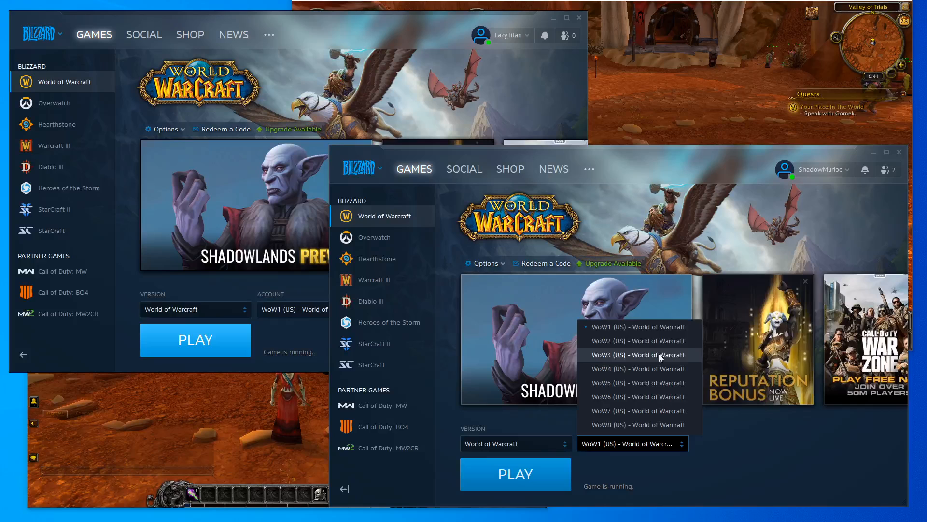